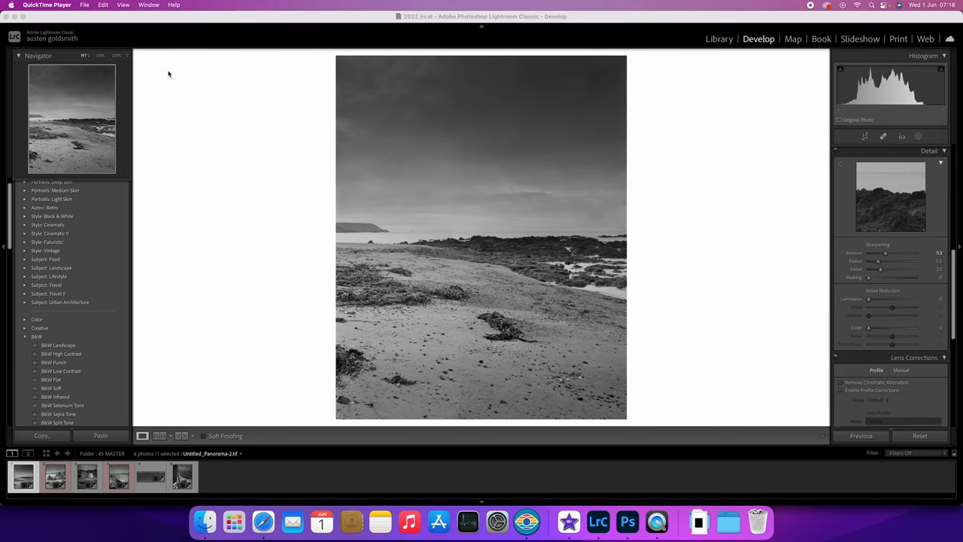
pyautogui.moveTo(433, 113)
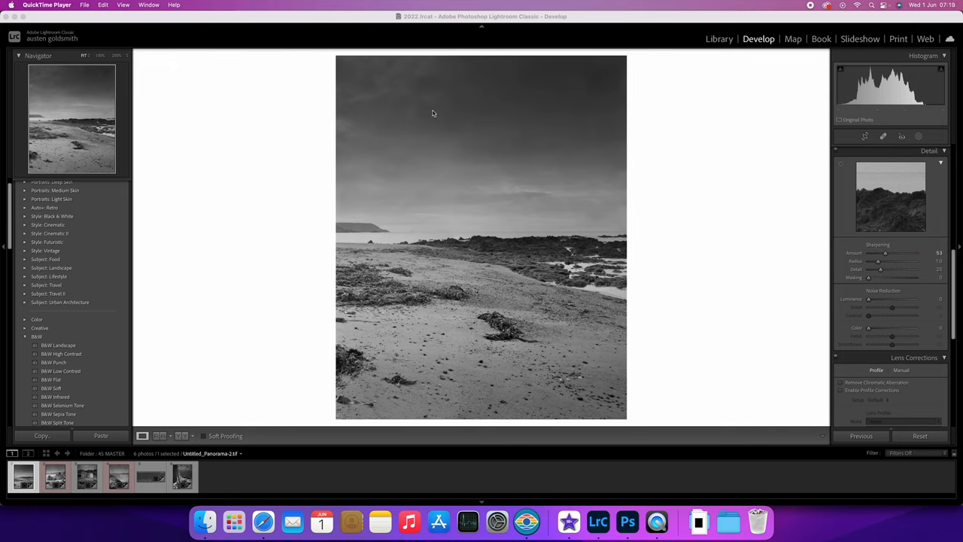
pyautogui.moveTo(363, 218)
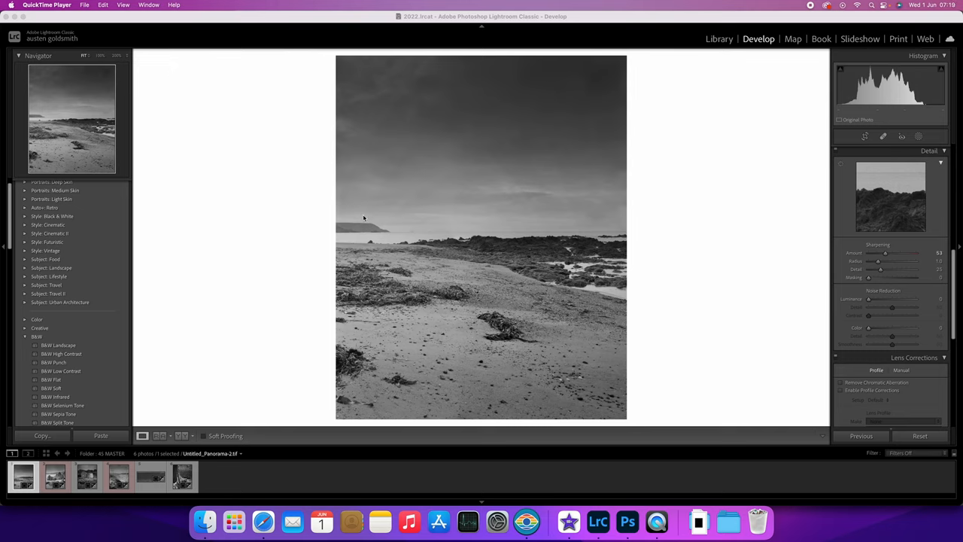
pyautogui.moveTo(521, 139)
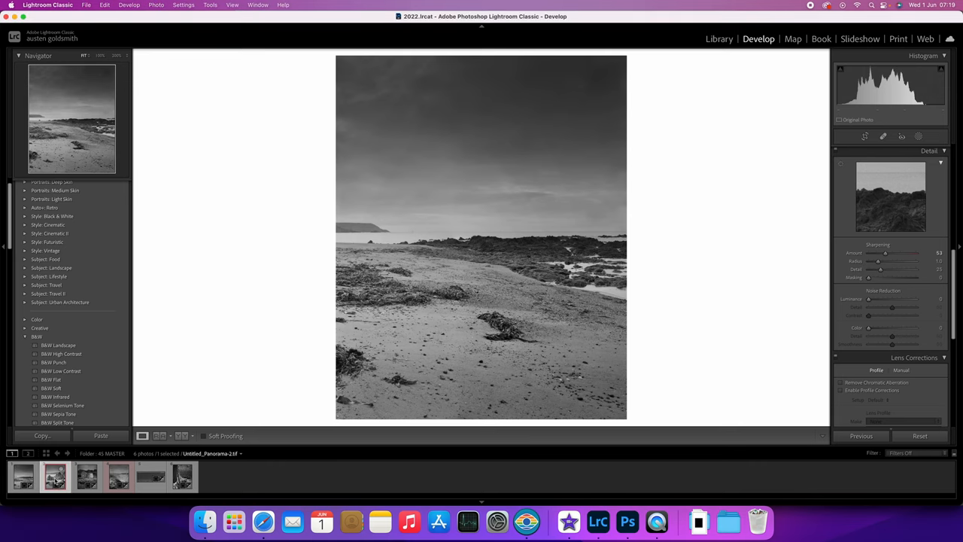
# Step: View the rocks negative, then the pebbly shore negative, panning across its pebbles at 100%
pyautogui.click(54, 476)
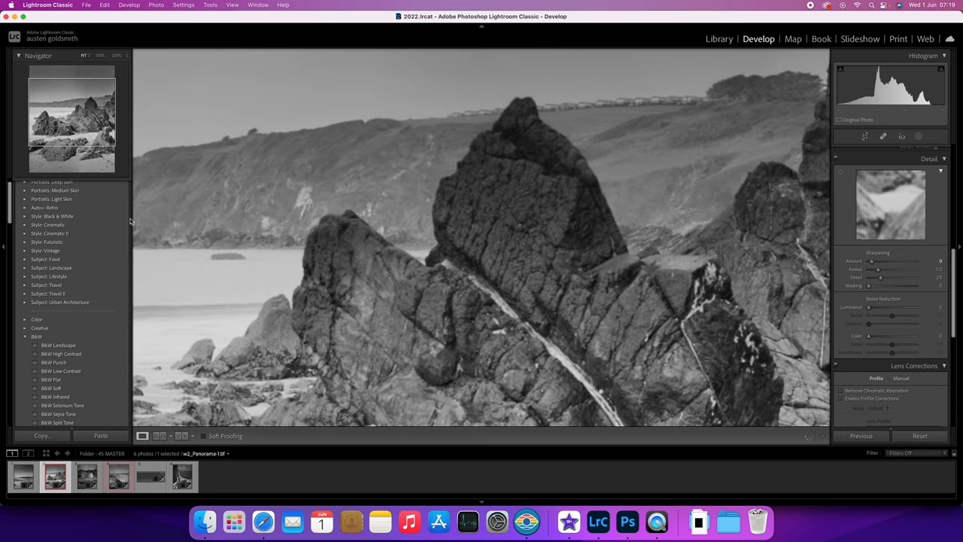
pyautogui.click(86, 475)
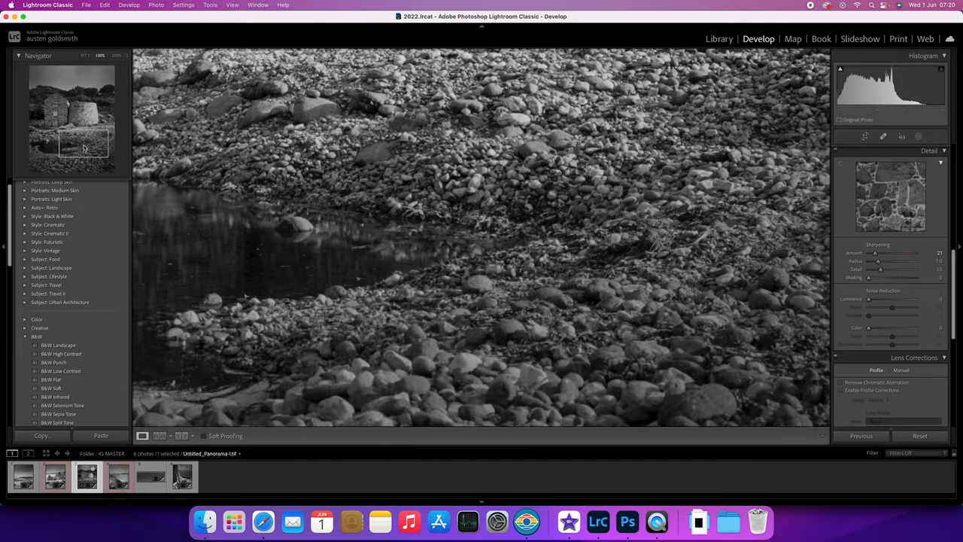
pyautogui.moveTo(83, 143); pyautogui.dragTo(51, 159)
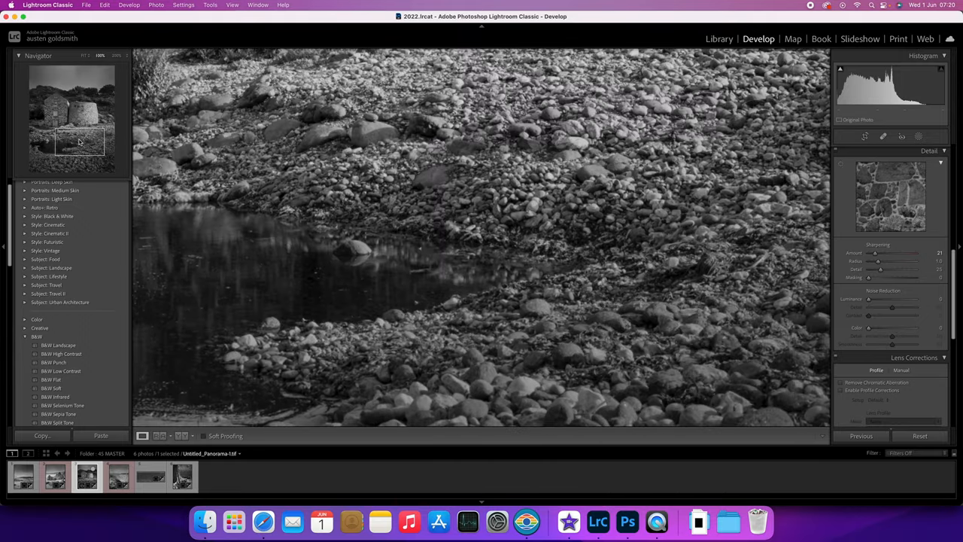
# Step: Open the pier negative with the seawall and iron railings from the filmstrip
pyautogui.click(83, 109)
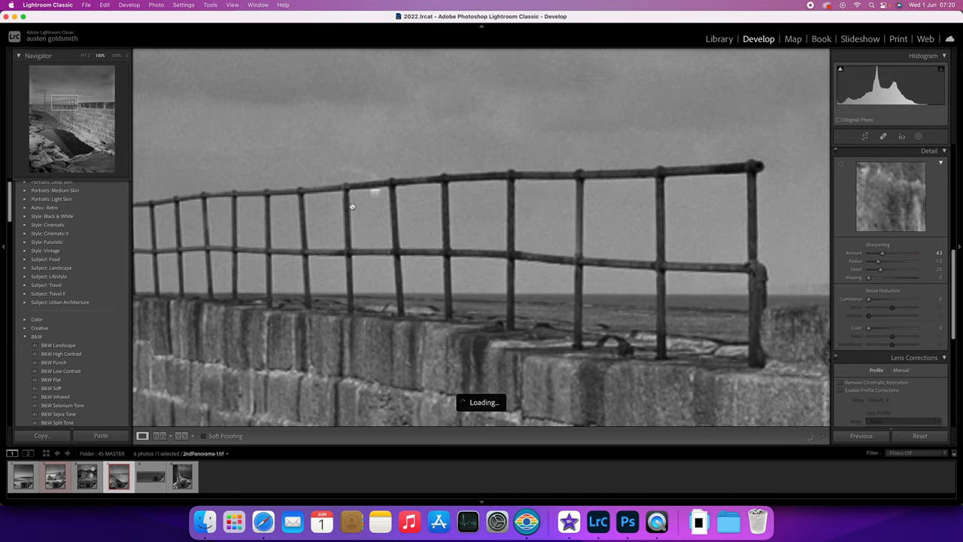
pyautogui.moveTo(391, 229)
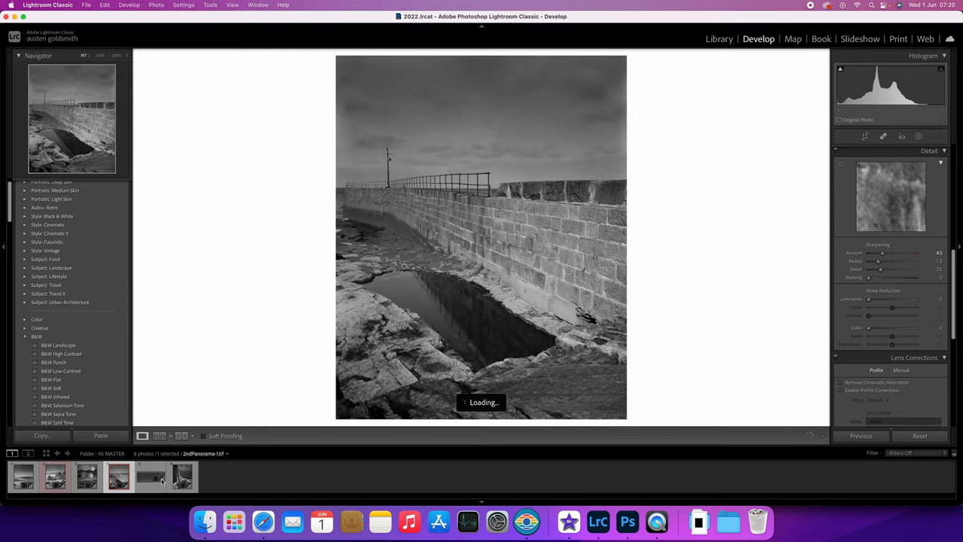
# Step: Open the beach panorama with the food trailer and people from the filmstrip
pyautogui.click(150, 476)
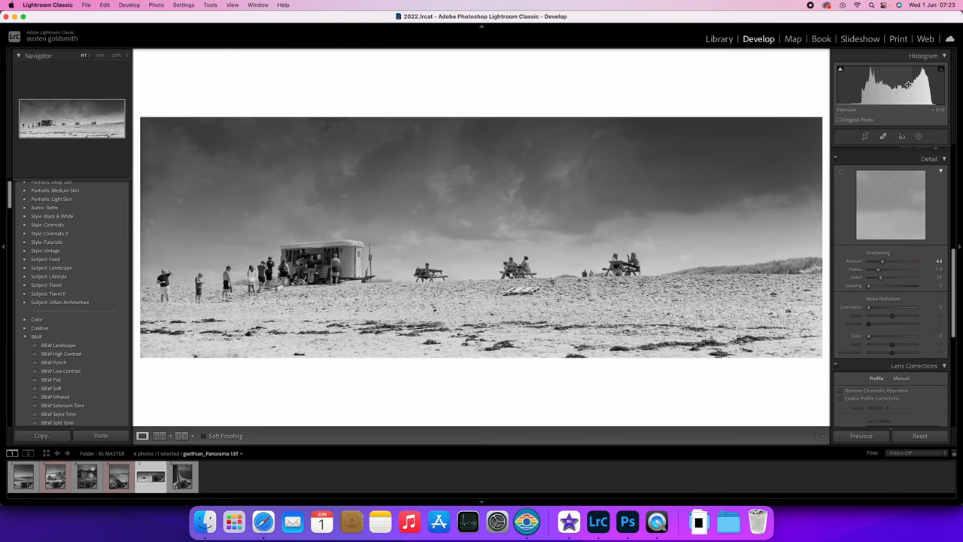
pyautogui.moveTo(881, 92)
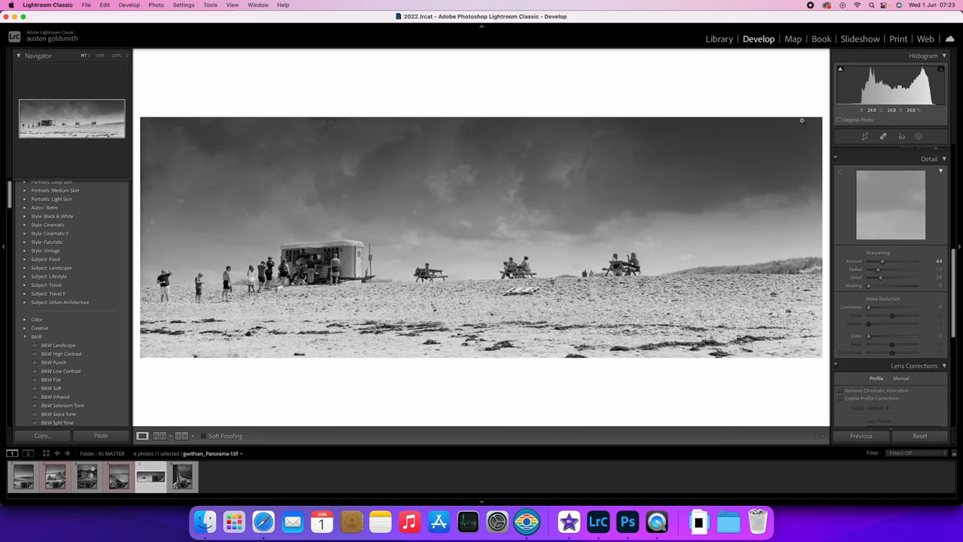
pyautogui.moveTo(799, 130)
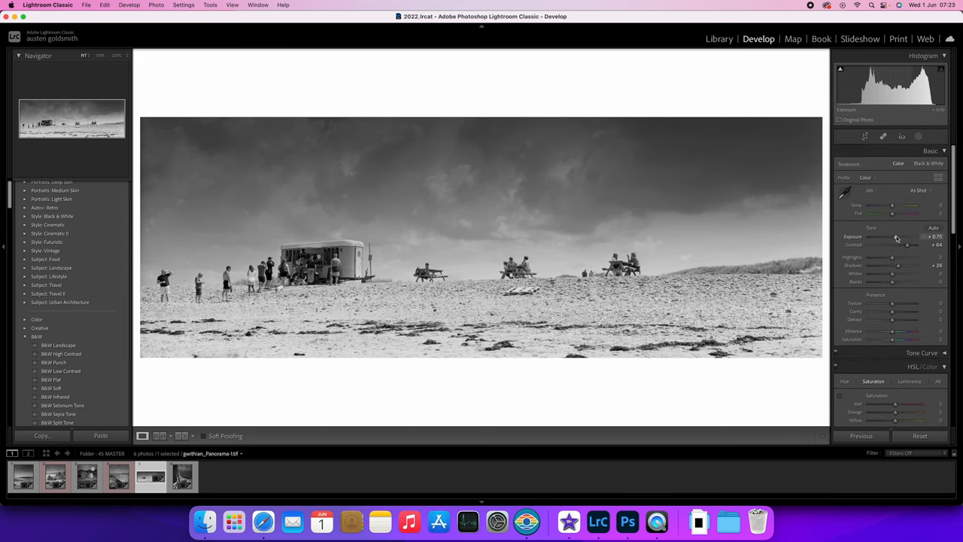
# Step: Raise the beach panorama's exposure to +1.60, then zoom into the sky to check for dust
pyautogui.moveTo(893, 236); pyautogui.dragTo(901, 236)
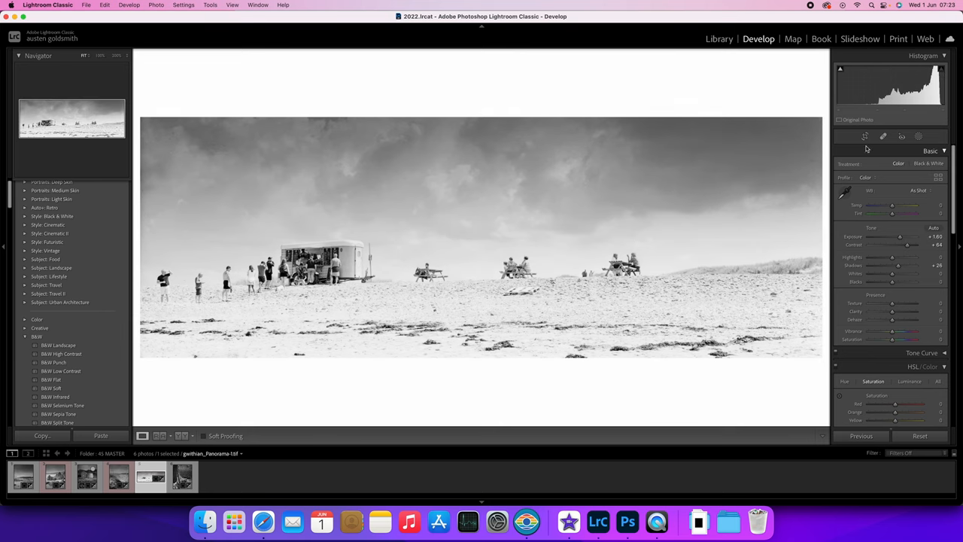
pyautogui.click(864, 136)
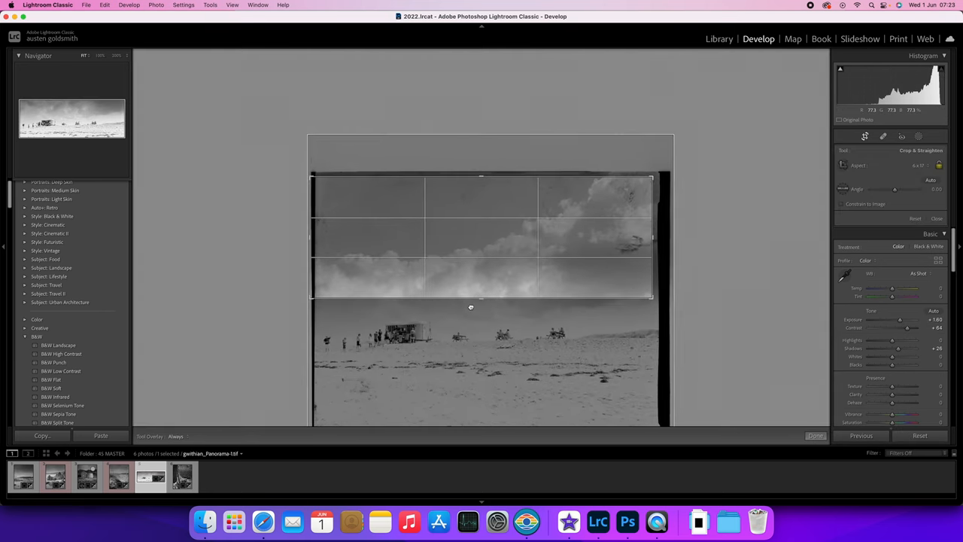
pyautogui.click(815, 436)
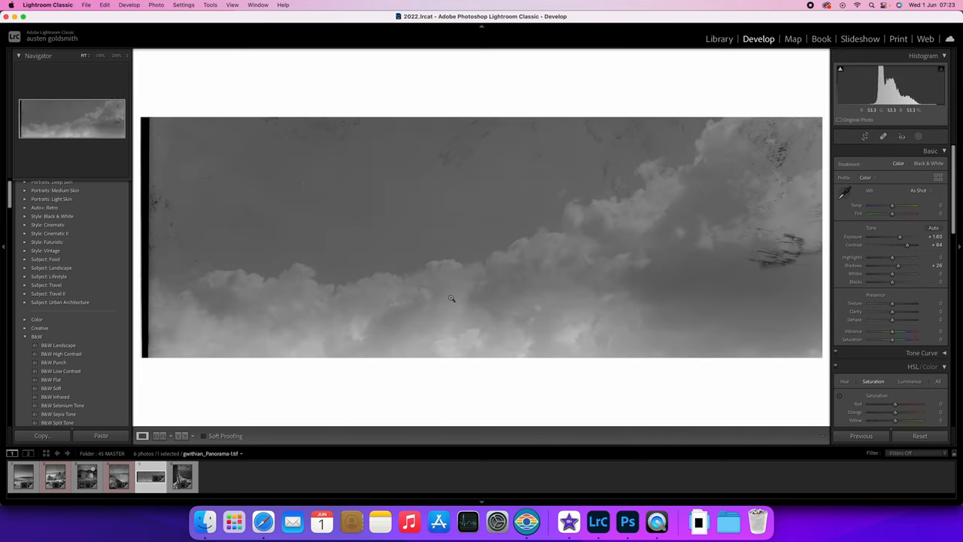
pyautogui.moveTo(785, 253)
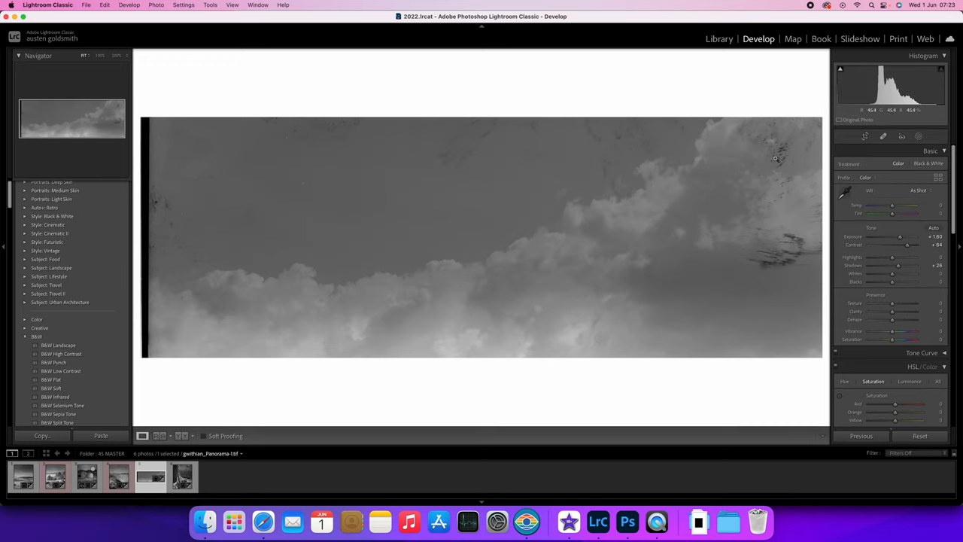
pyautogui.moveTo(774, 248)
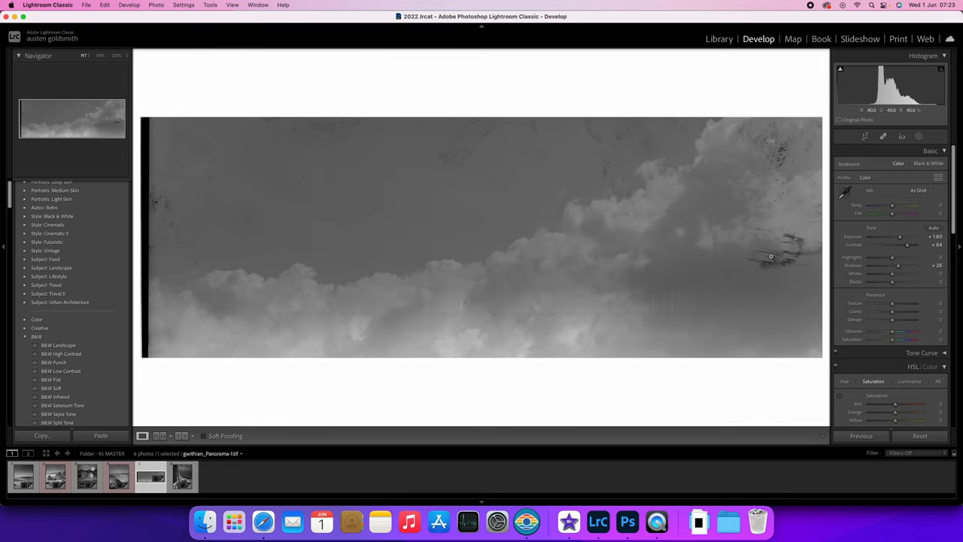
pyautogui.moveTo(765, 245)
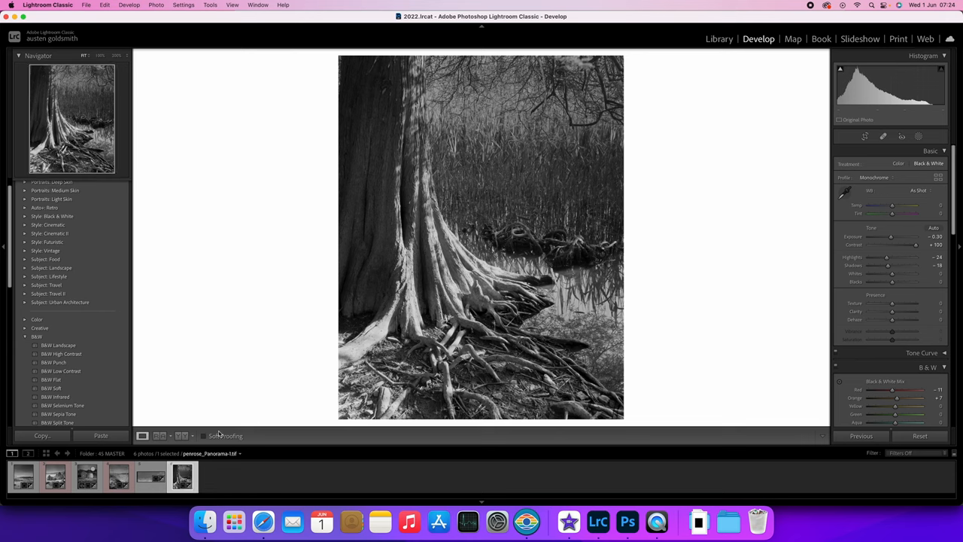
pyautogui.moveTo(437, 298)
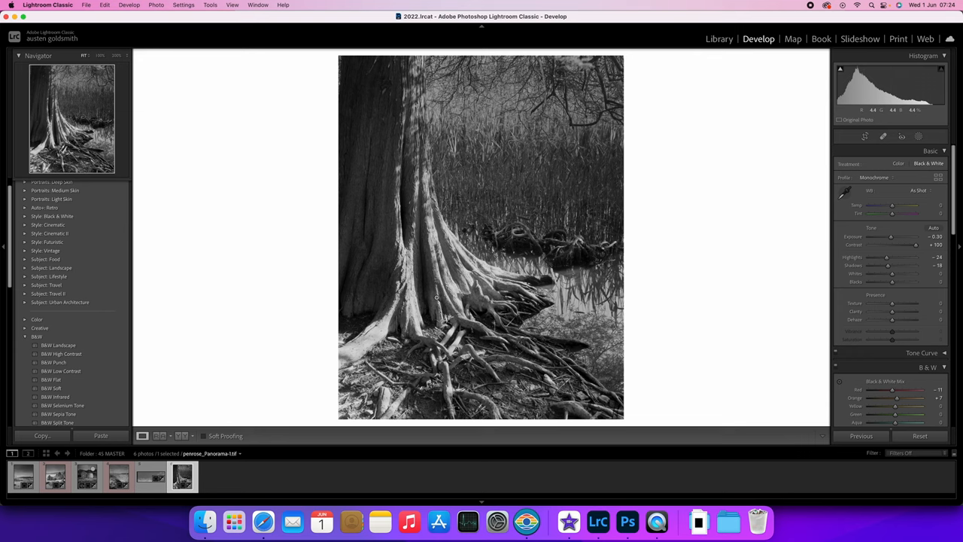
pyautogui.moveTo(457, 279)
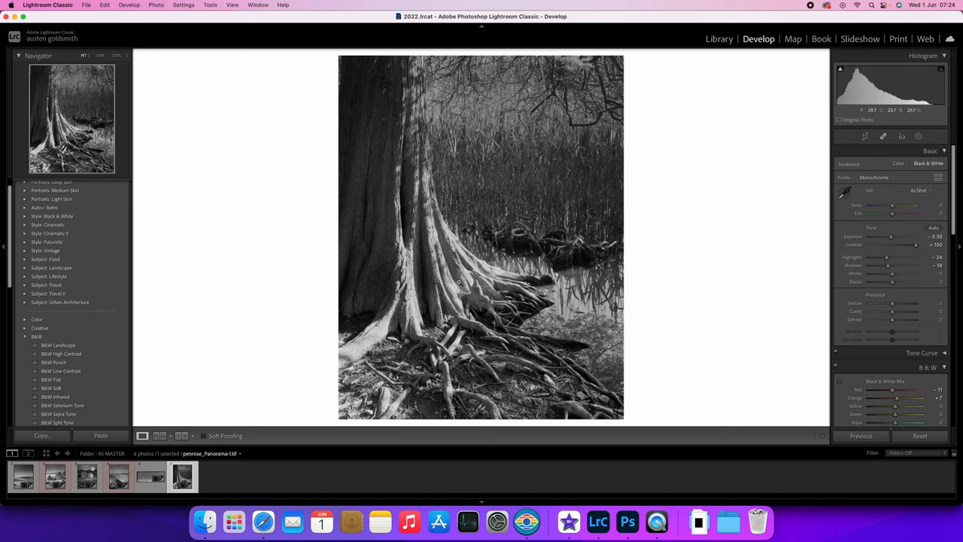
pyautogui.moveTo(418, 274)
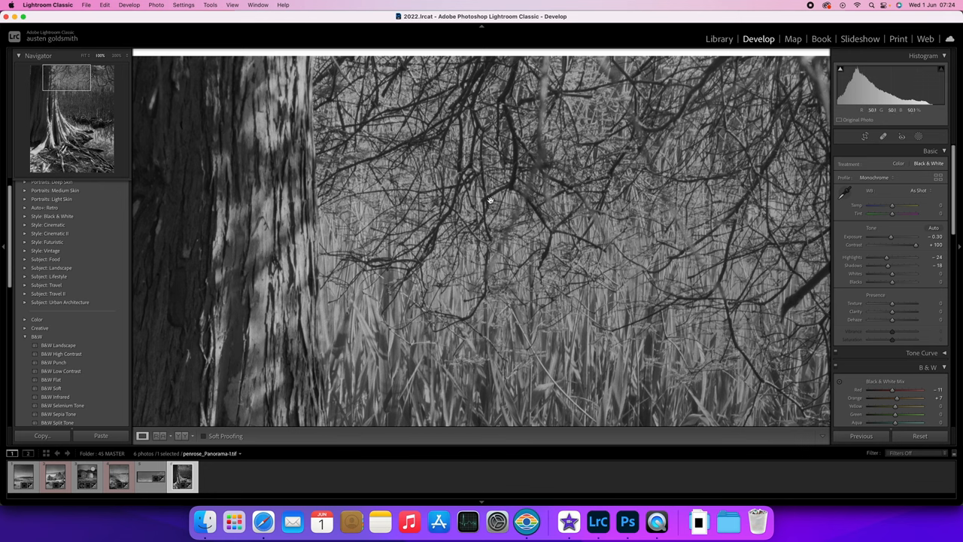
pyautogui.moveTo(916, 245); pyautogui.dragTo(907, 245)
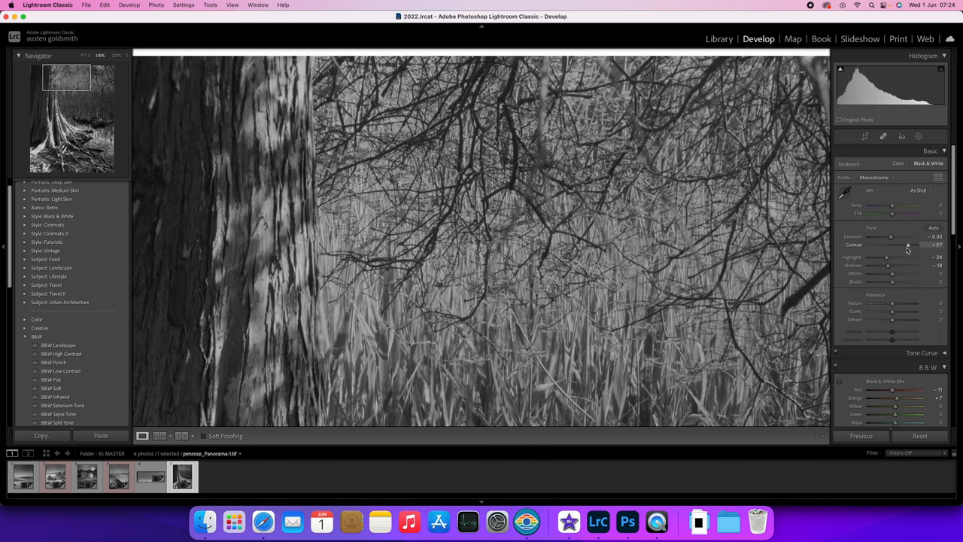
pyautogui.moveTo(910, 245); pyautogui.dragTo(898, 245)
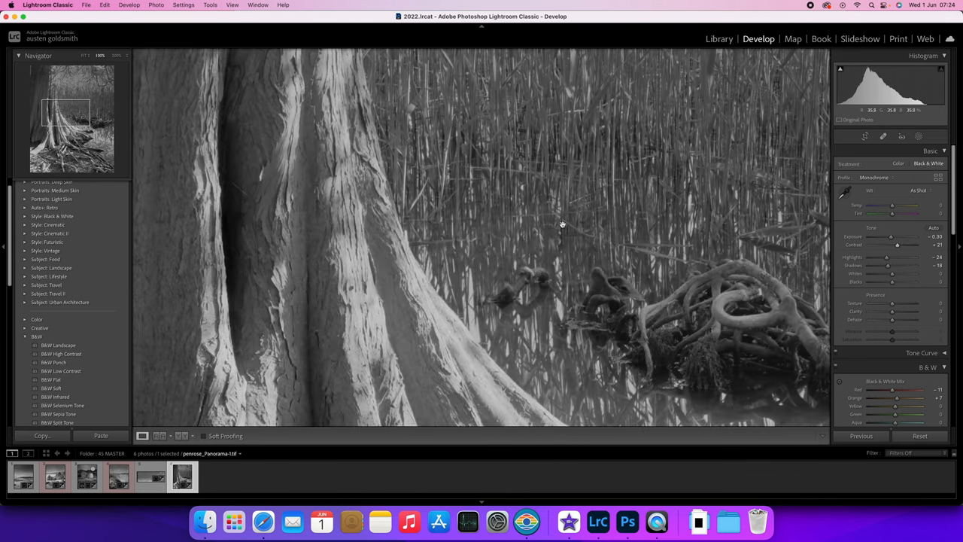
pyautogui.moveTo(561, 223); pyautogui.dragTo(403, 277)
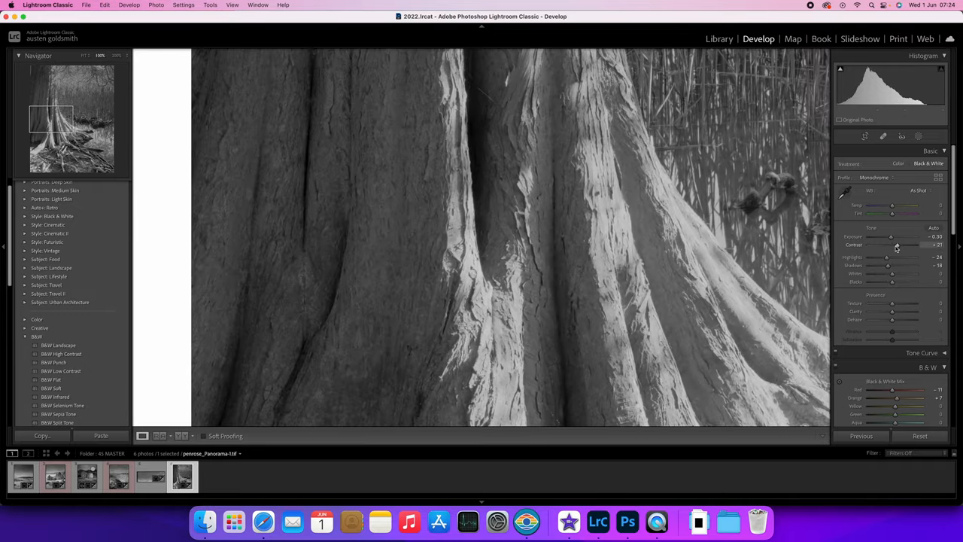
pyautogui.moveTo(895, 244); pyautogui.dragTo(926, 245)
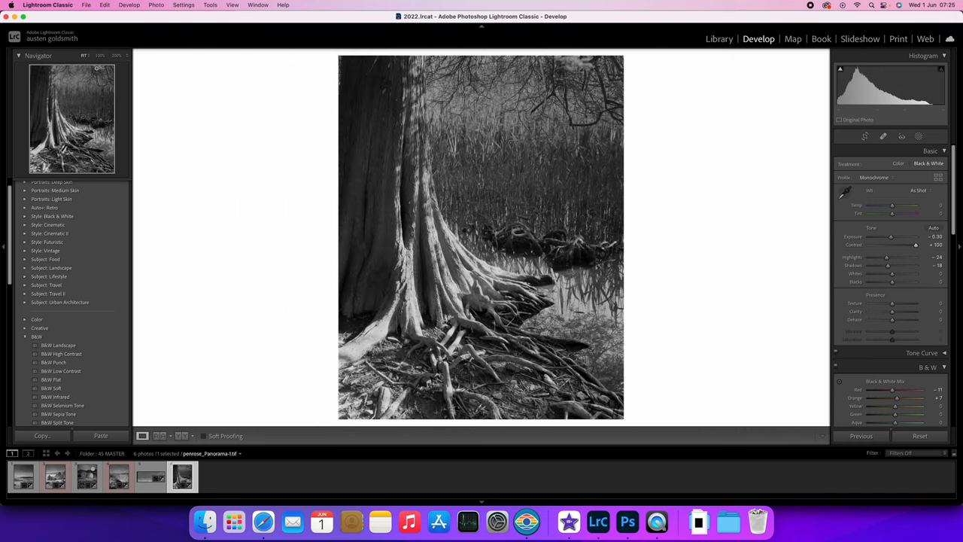
pyautogui.moveTo(597, 253)
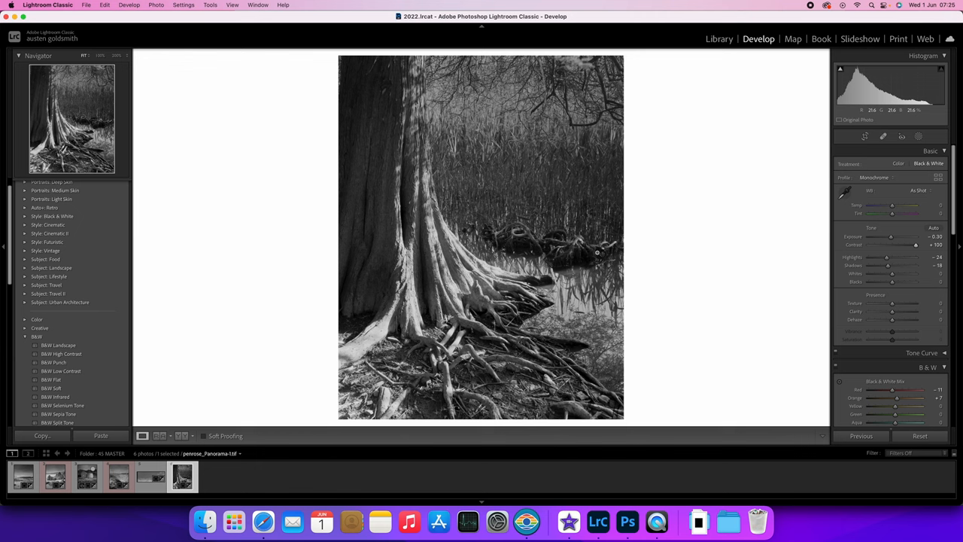